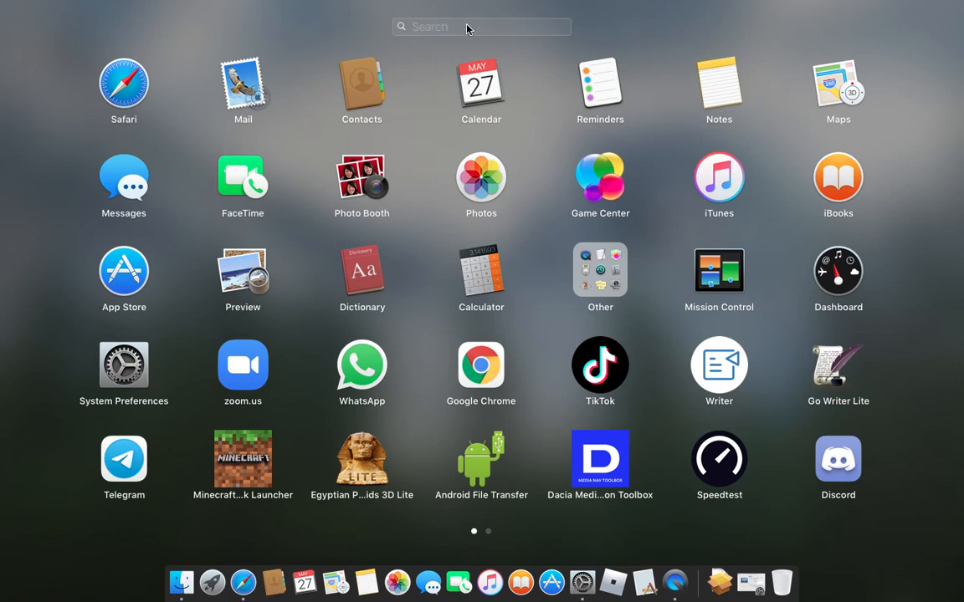
- Search Launchpad for 'disk' to find Disk Utility
{"action": "type", "text": "disk"}
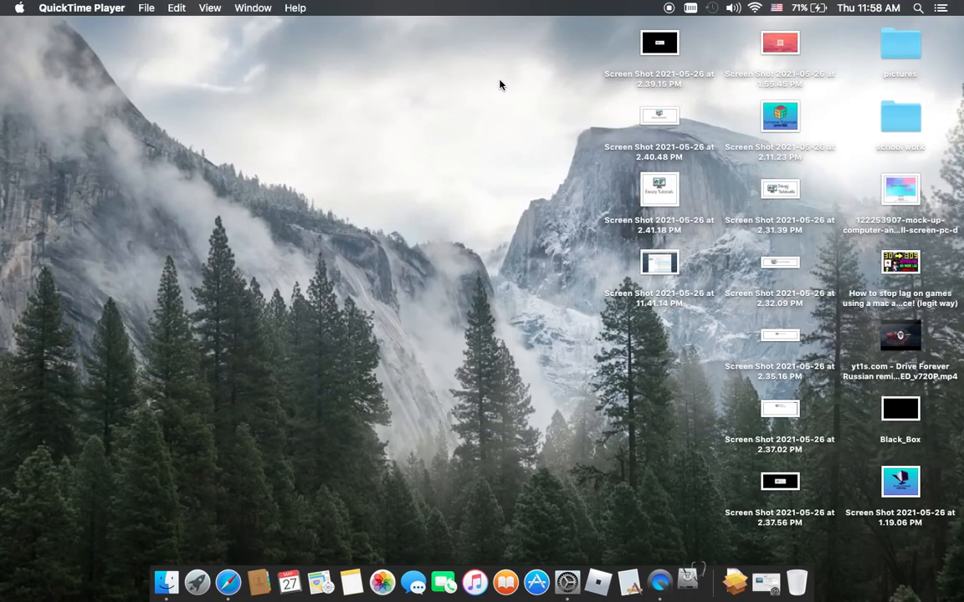
- Launch Disk Utility showing Macintosh HD and move its window lower on the desktop
{"action": "left_click", "coordinate": [689, 583]}
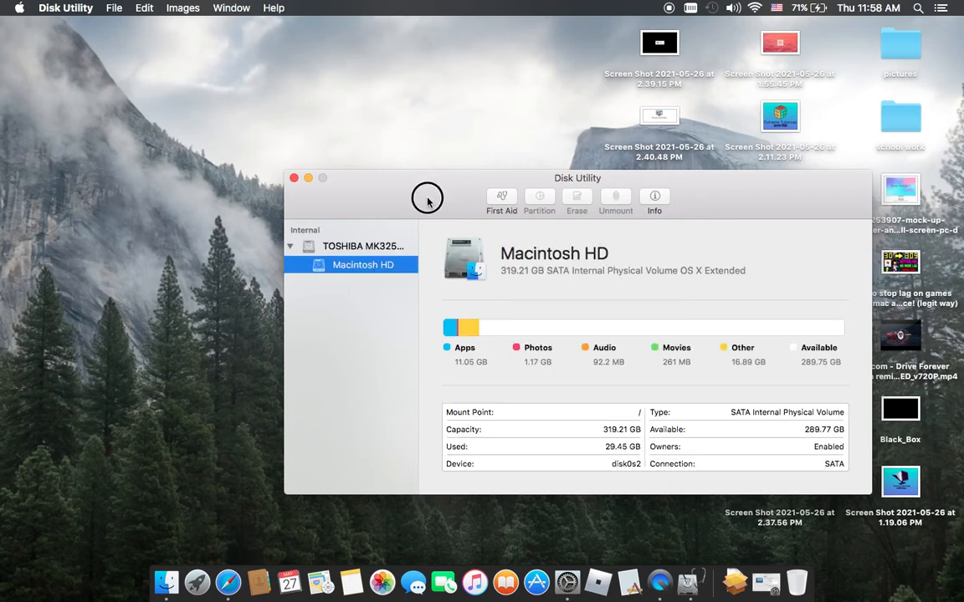
{"action": "left_click_drag", "start_coordinate": [577, 178], "coordinate": [487, 205]}
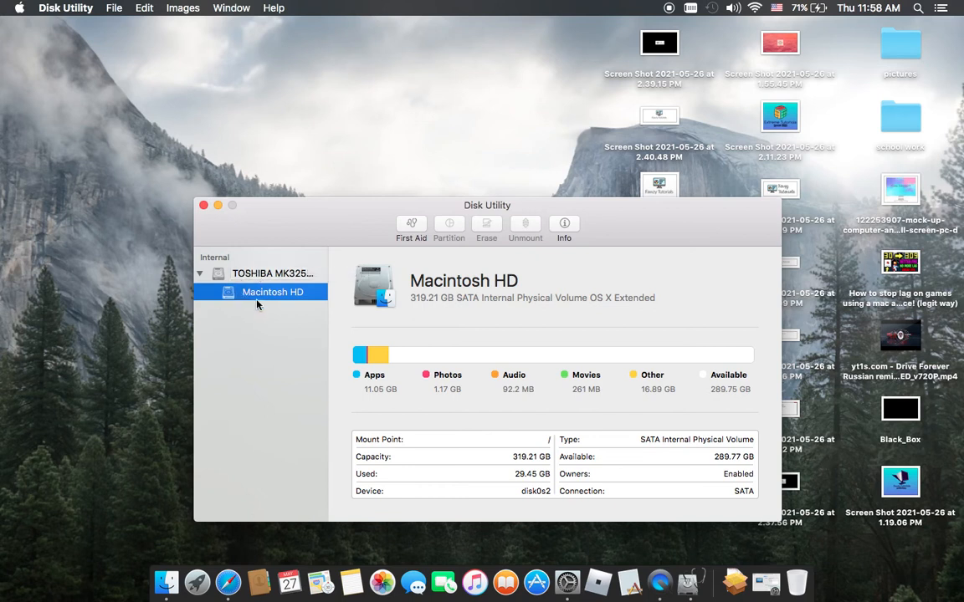
{"action": "mouse_move", "coordinate": [258, 269]}
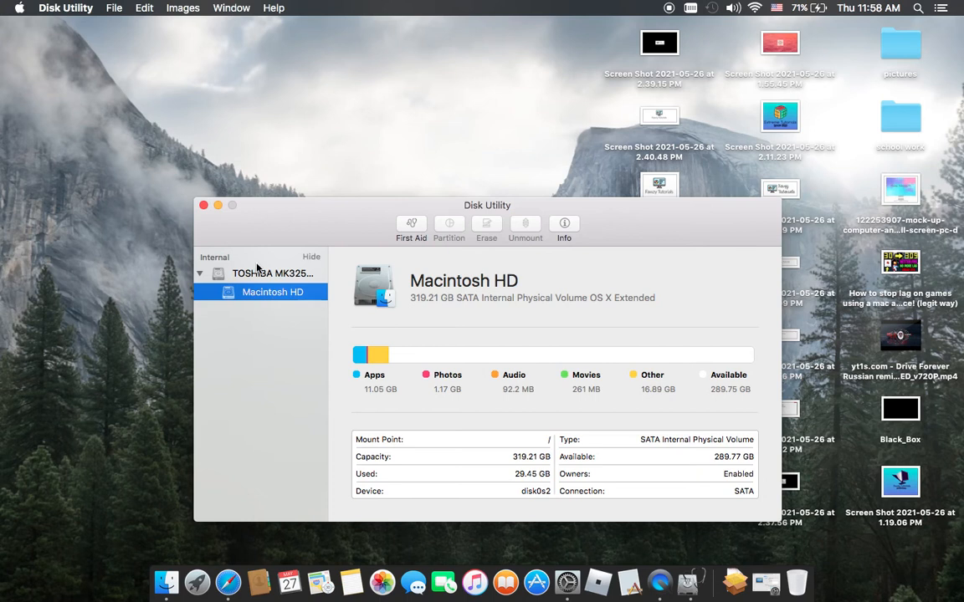
{"action": "mouse_move", "coordinate": [271, 301]}
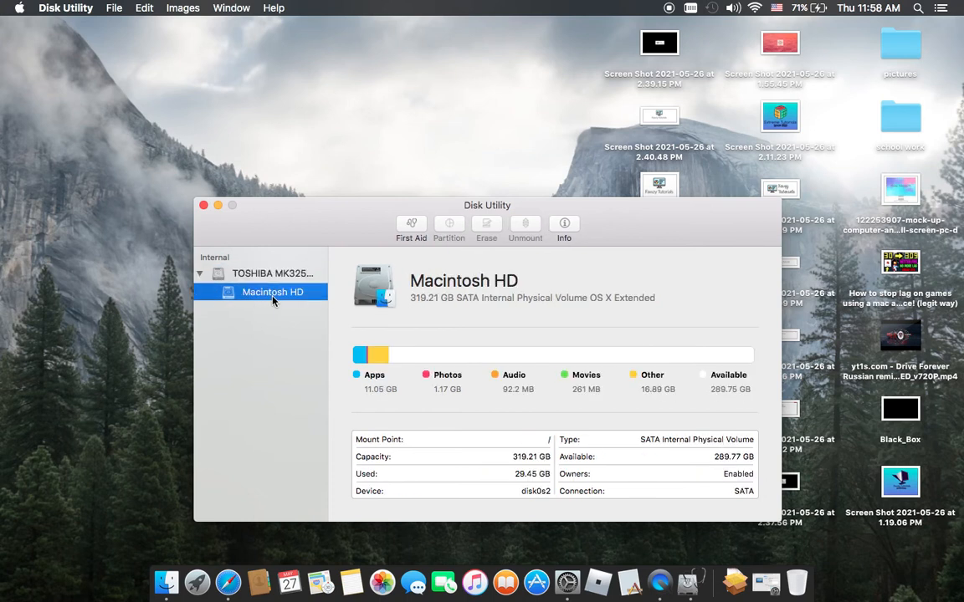
{"action": "left_click", "coordinate": [411, 226]}
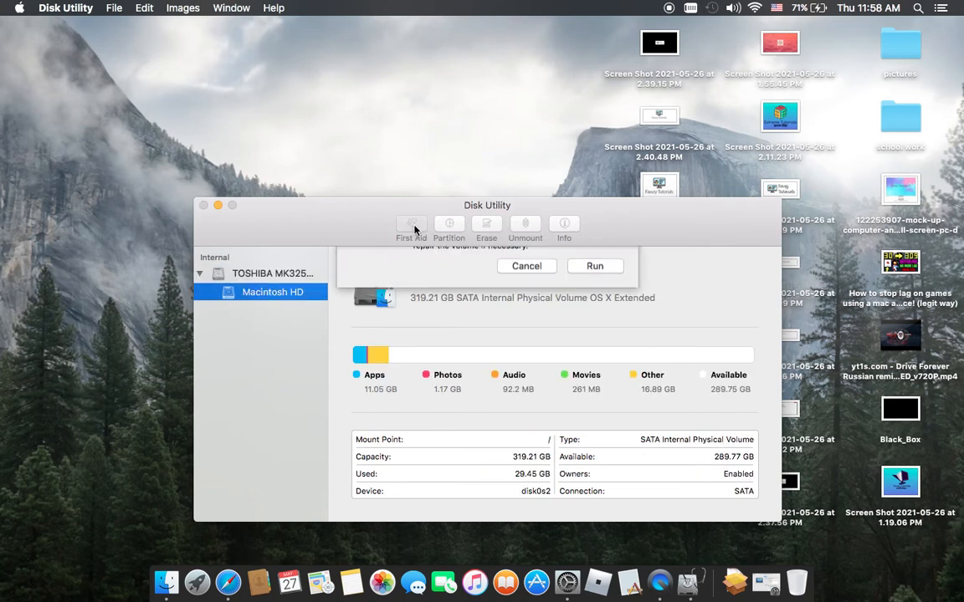
{"action": "left_click", "coordinate": [412, 226]}
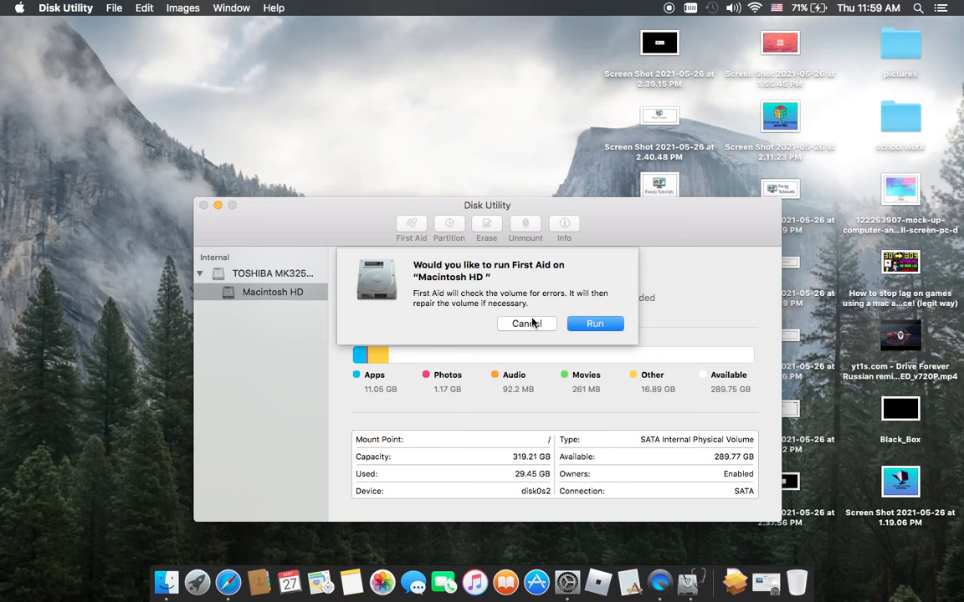
{"action": "mouse_move", "coordinate": [534, 332]}
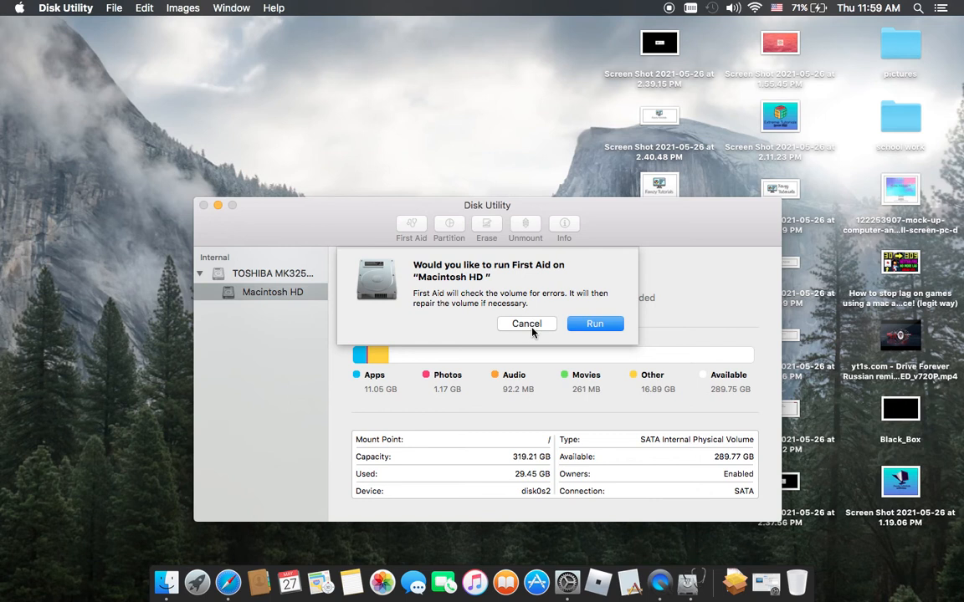
{"action": "left_click", "coordinate": [525, 324]}
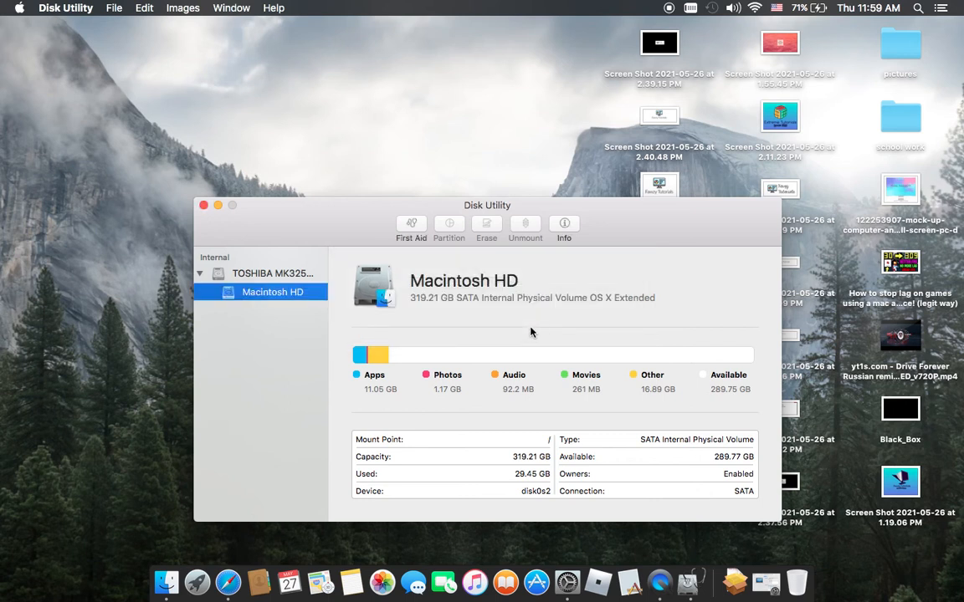
- View Macintosh HD's info details, then show the TOSHIBA MK3255GSXF physical disk overview
{"action": "left_click", "coordinate": [564, 228]}
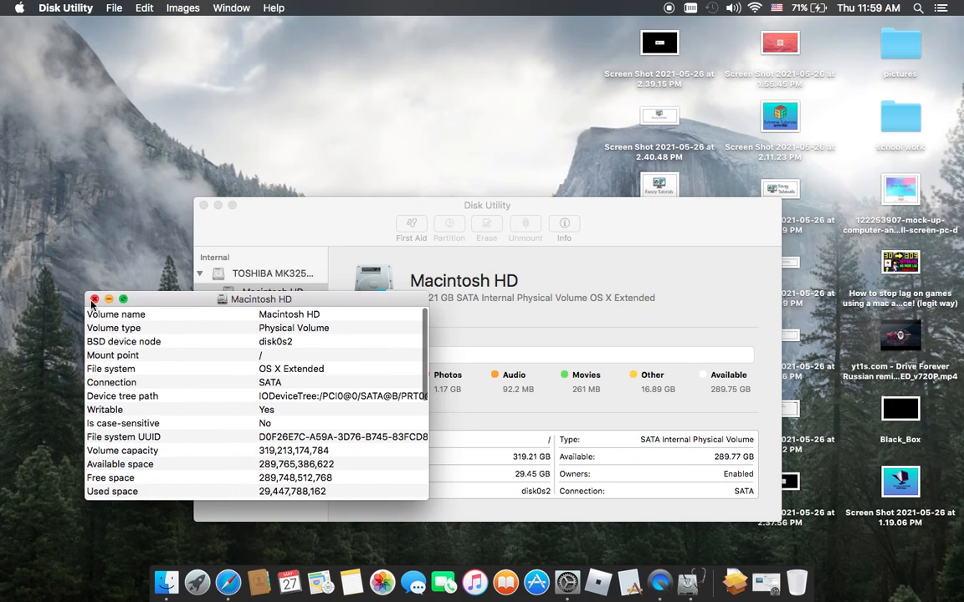
{"action": "left_click", "coordinate": [94, 299]}
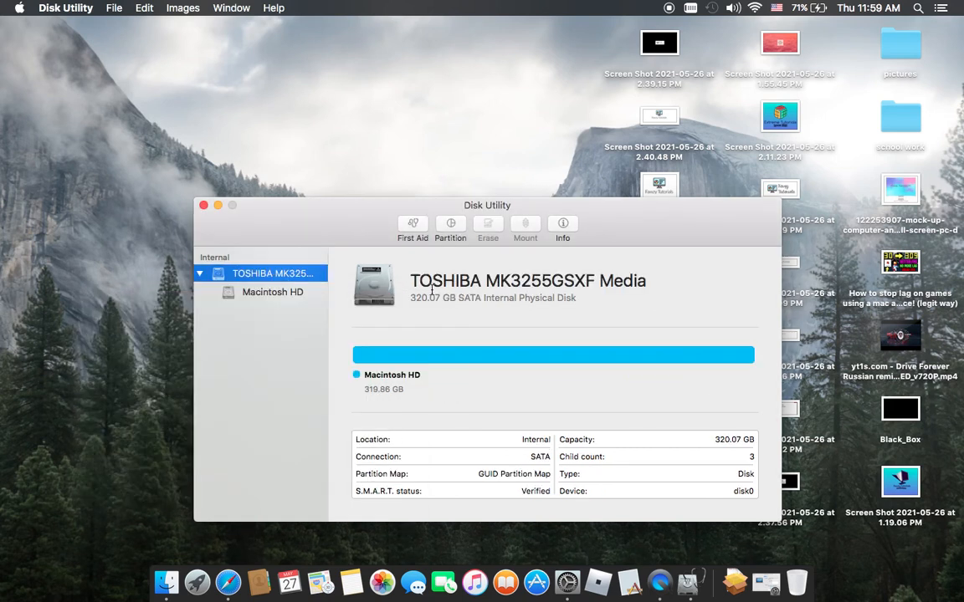
{"action": "left_click", "coordinate": [273, 291]}
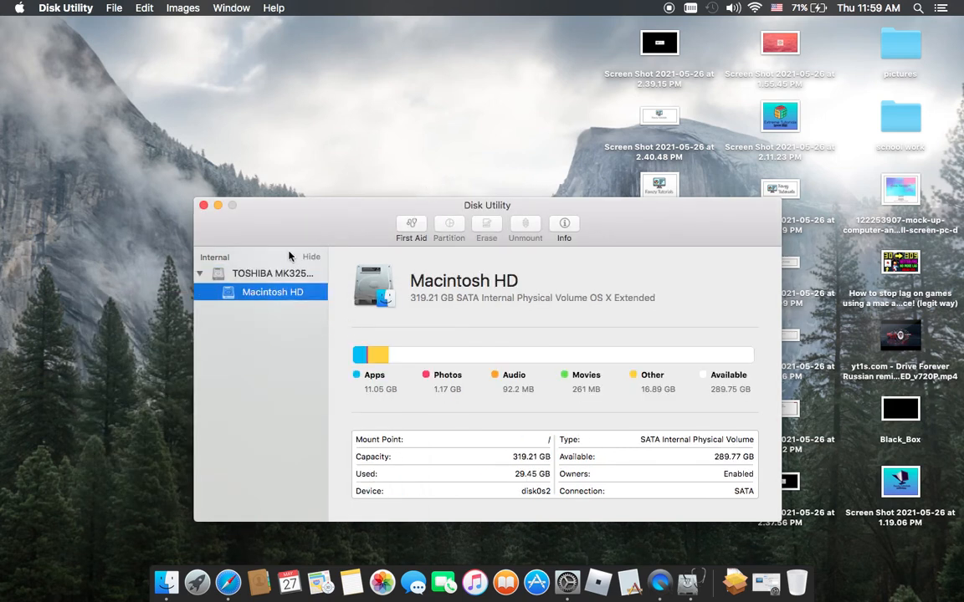
{"action": "left_click", "coordinate": [273, 273]}
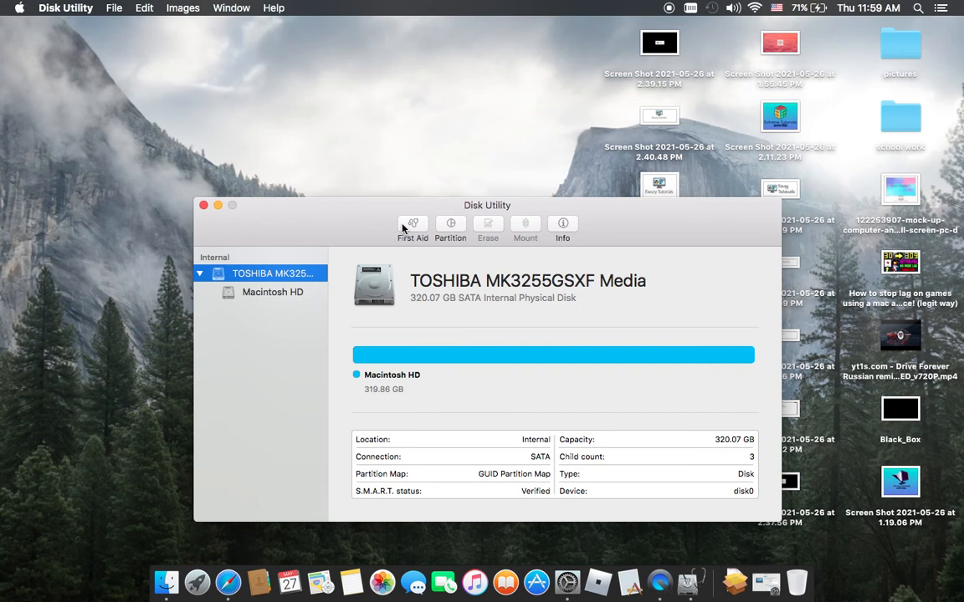
{"action": "mouse_move", "coordinate": [536, 327]}
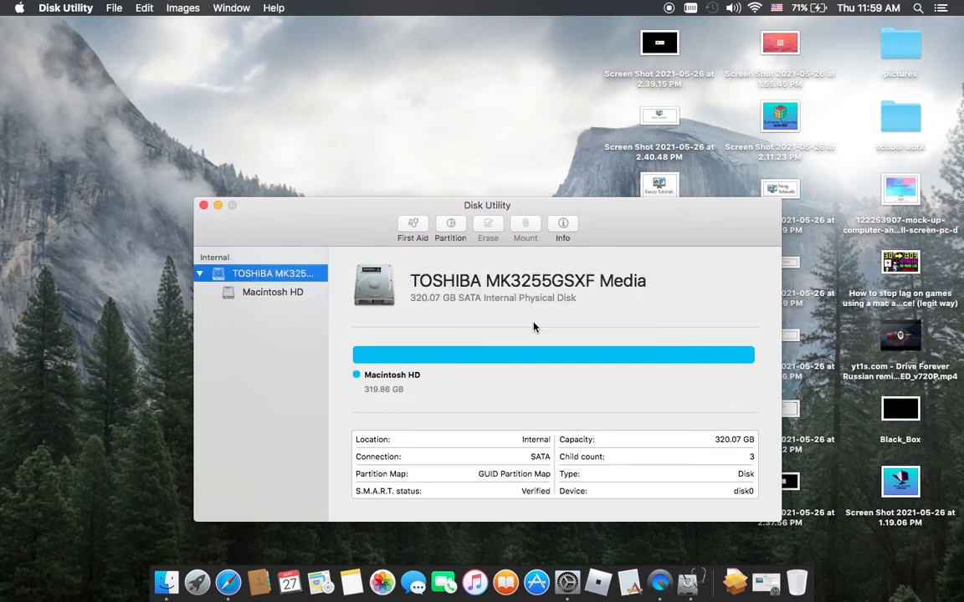